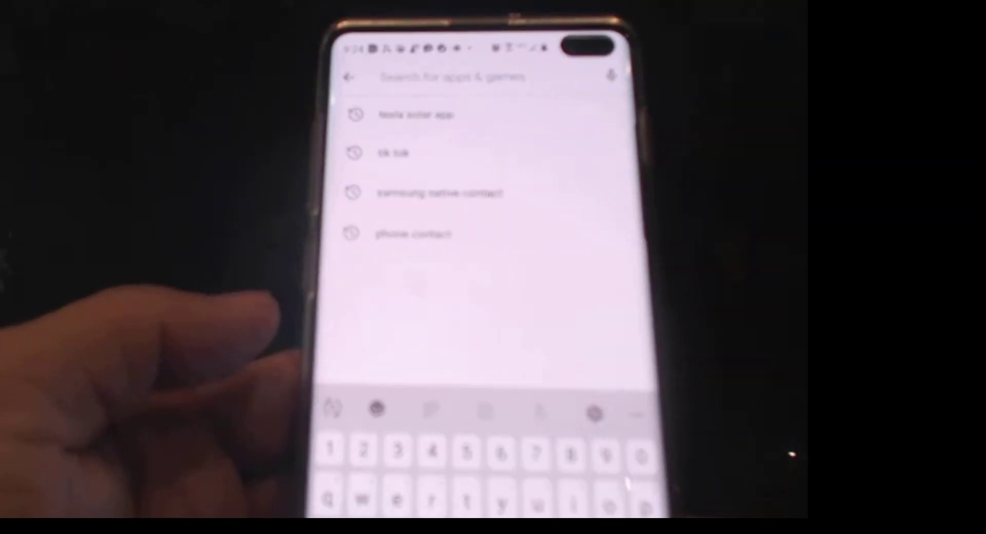
- Search the Play Store for Teams and go to the Microsoft Teams app page
{"action": "type", "text": "mi"}
{"action": "type", "text": "teams"}
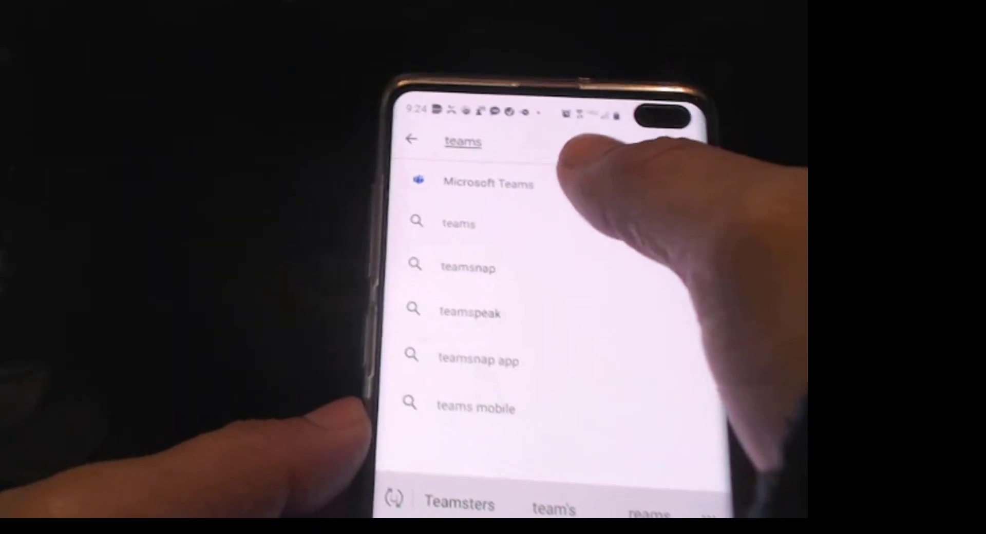
{"action": "left_click", "coordinate": [487, 183]}
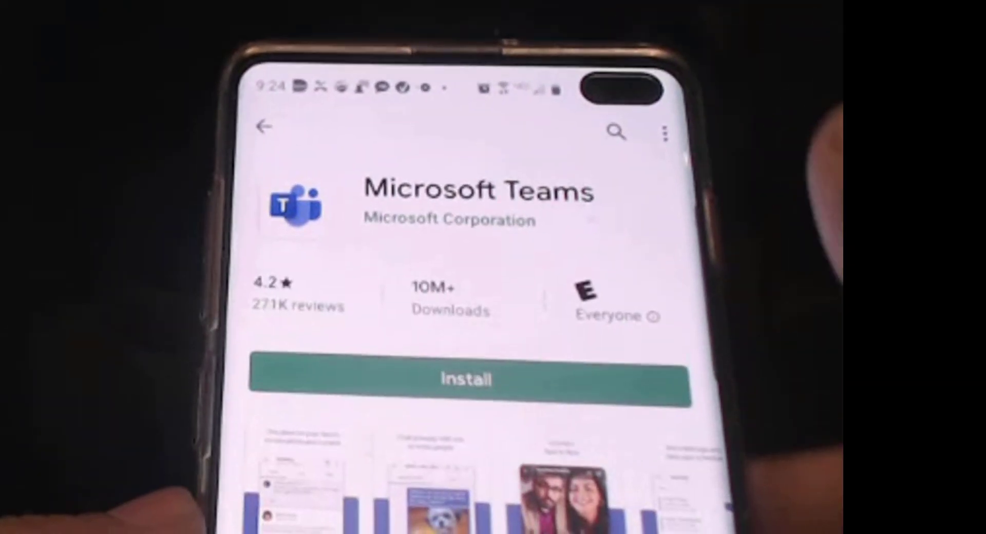
- Install Microsoft Teams and wait until it is ready to open
{"action": "left_click", "coordinate": [464, 379]}
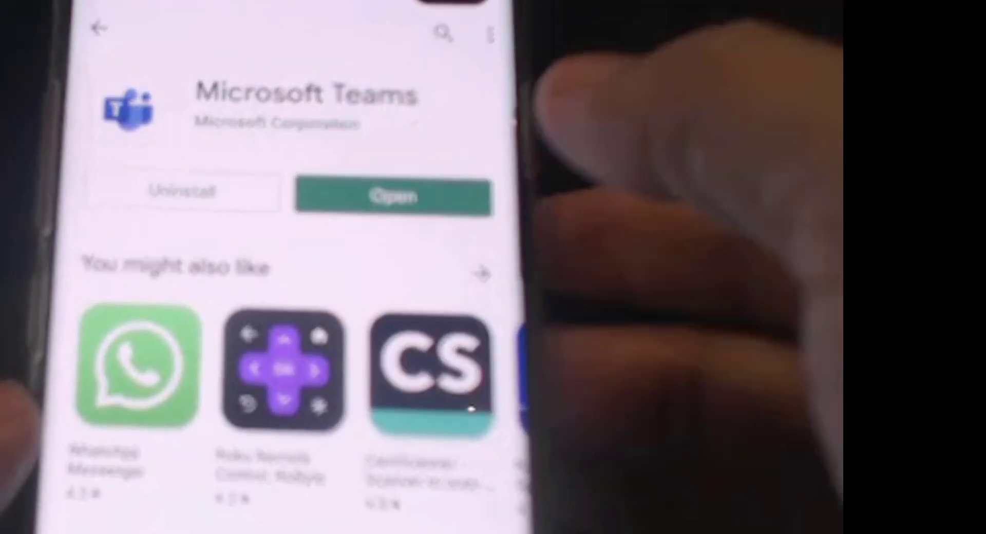
- Launch Teams, dismiss the Pick account dialog and start signing in from the welcome screen
{"action": "left_click", "coordinate": [392, 196]}
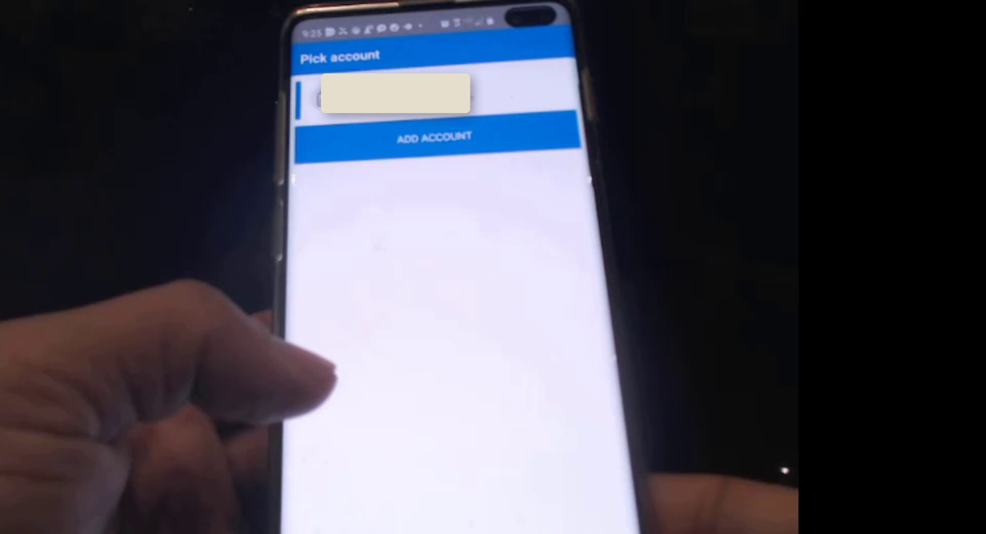
{"action": "left_click", "coordinate": [435, 137]}
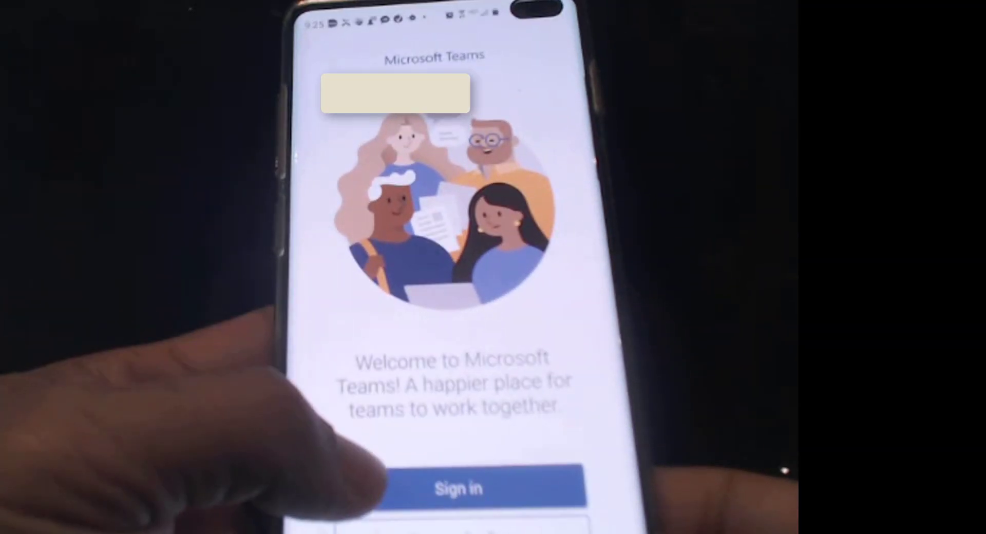
{"action": "left_click", "coordinate": [458, 488]}
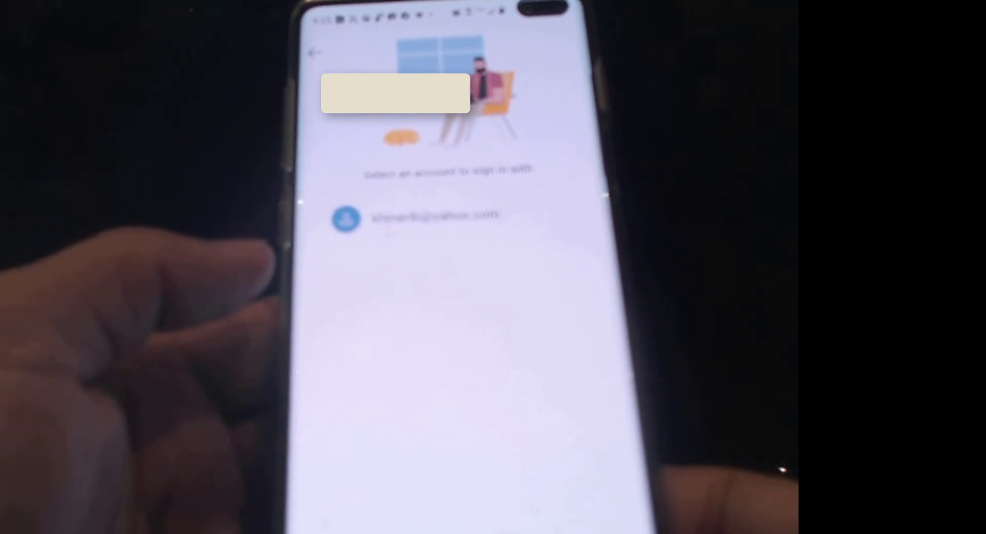
- Sign in with another account, entering the work email 'adam…' and its CarsonCloud password
{"action": "left_click", "coordinate": [437, 217]}
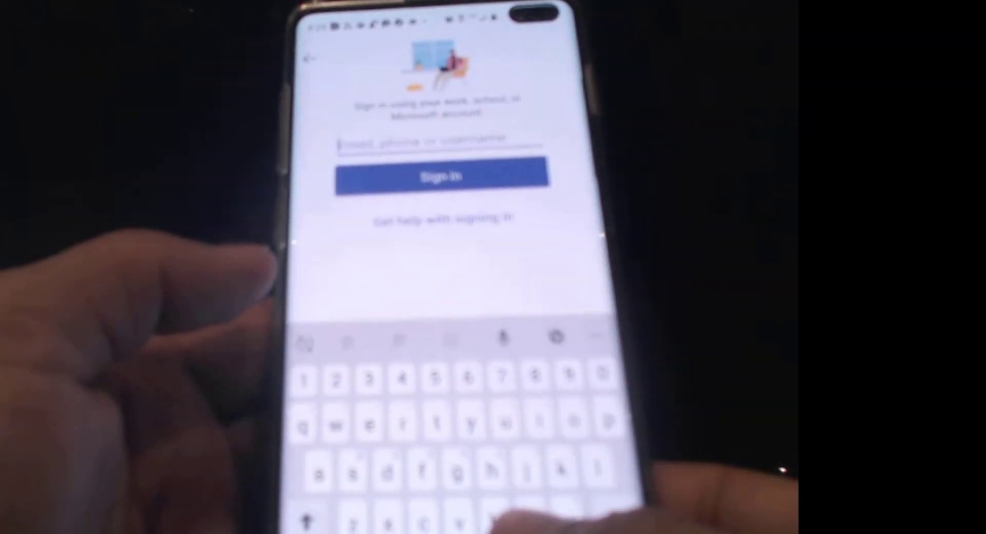
{"action": "type", "text": "adam"}
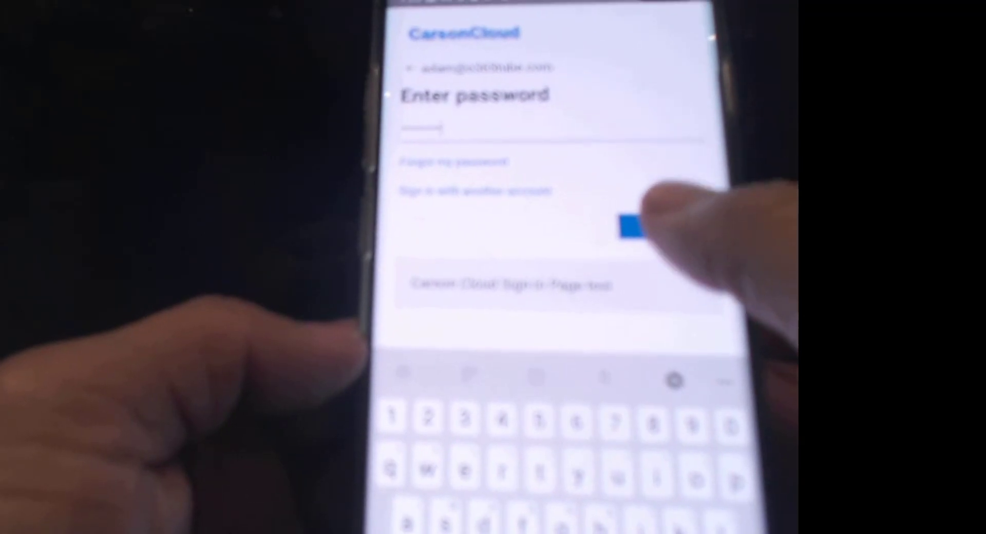
- Submit the work account password so Teams continues signing in
{"action": "left_click", "coordinate": [632, 224]}
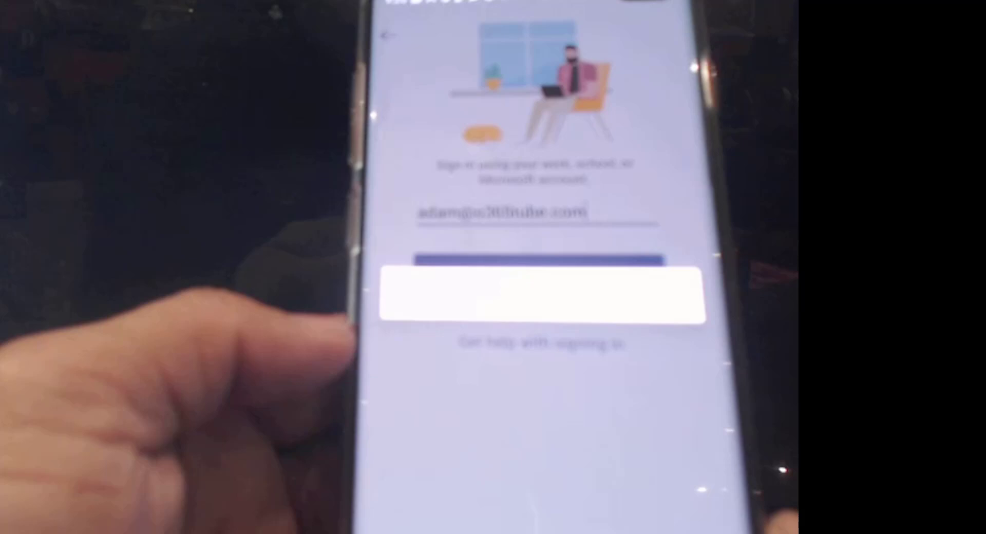